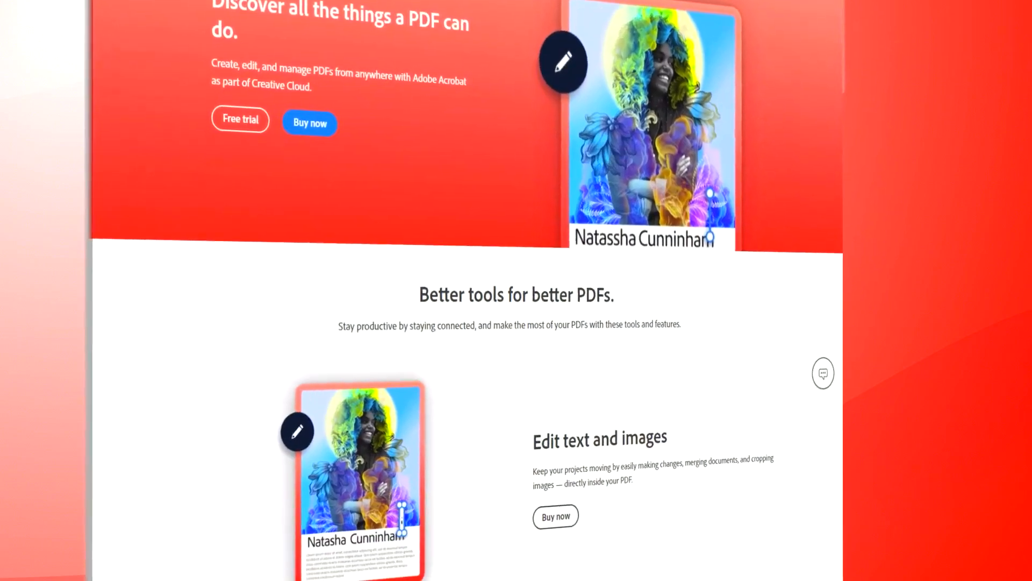
Step: Scroll the Acrobat product page past the hero banner down to the pricing and subscription overview
{"action": "scroll", "scroll_direction": "down", "scroll_amount": 3}
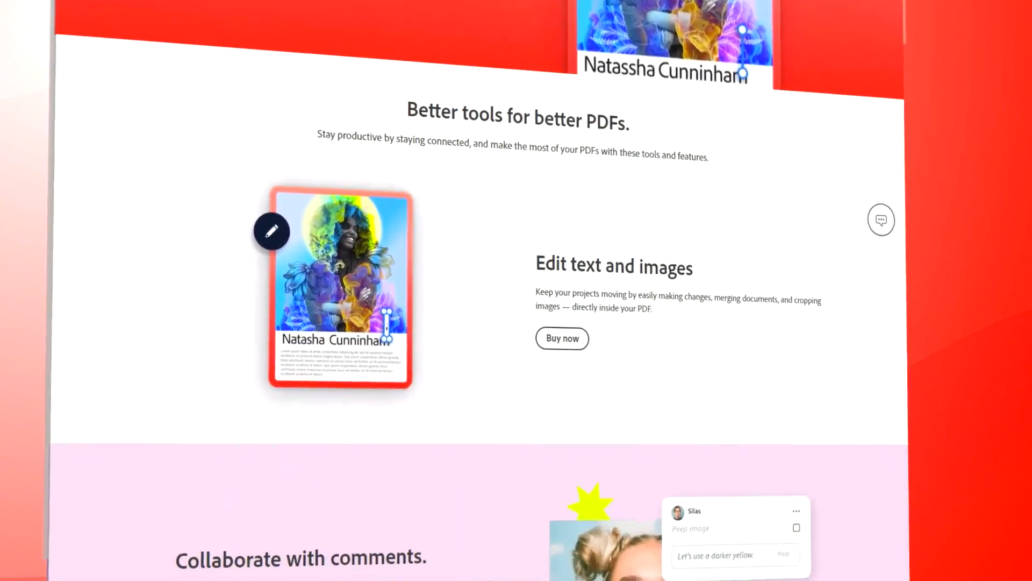
{"action": "scroll", "scroll_direction": "down", "scroll_amount": 3}
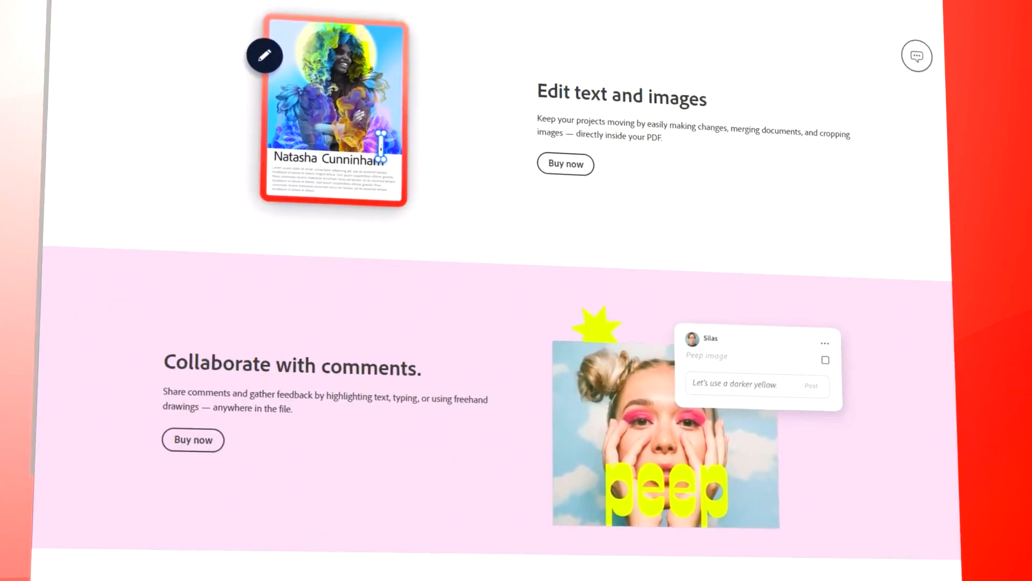
{"action": "scroll", "scroll_direction": "down", "scroll_amount": 3}
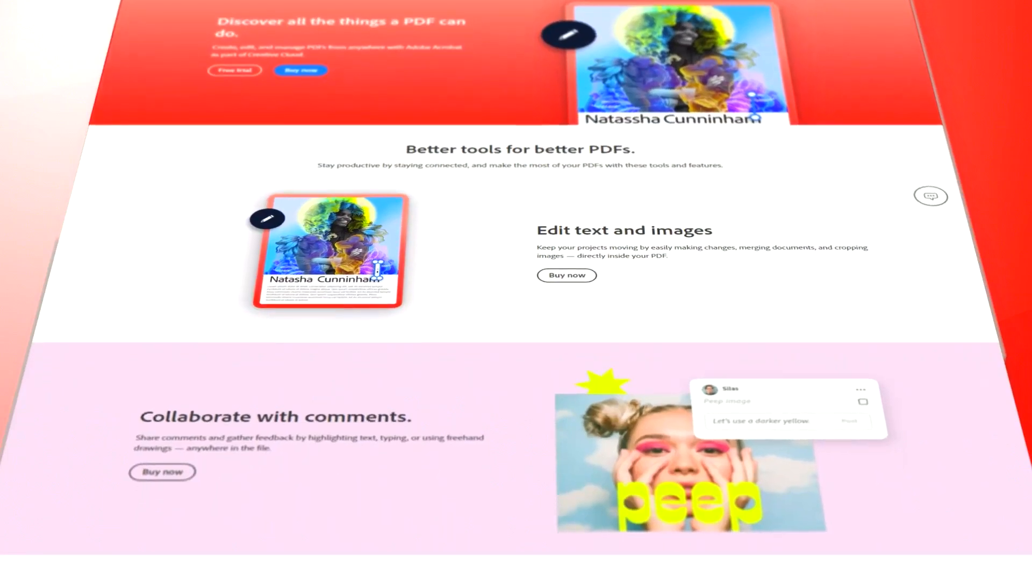
{"action": "scroll", "scroll_direction": "down", "scroll_amount": 3}
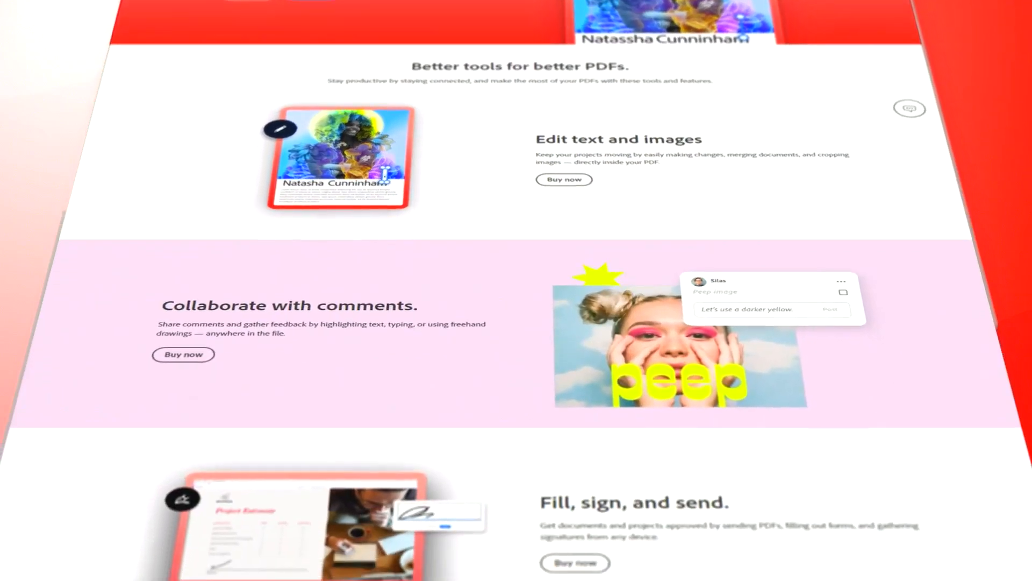
{"action": "scroll", "scroll_direction": "down", "scroll_amount": 3}
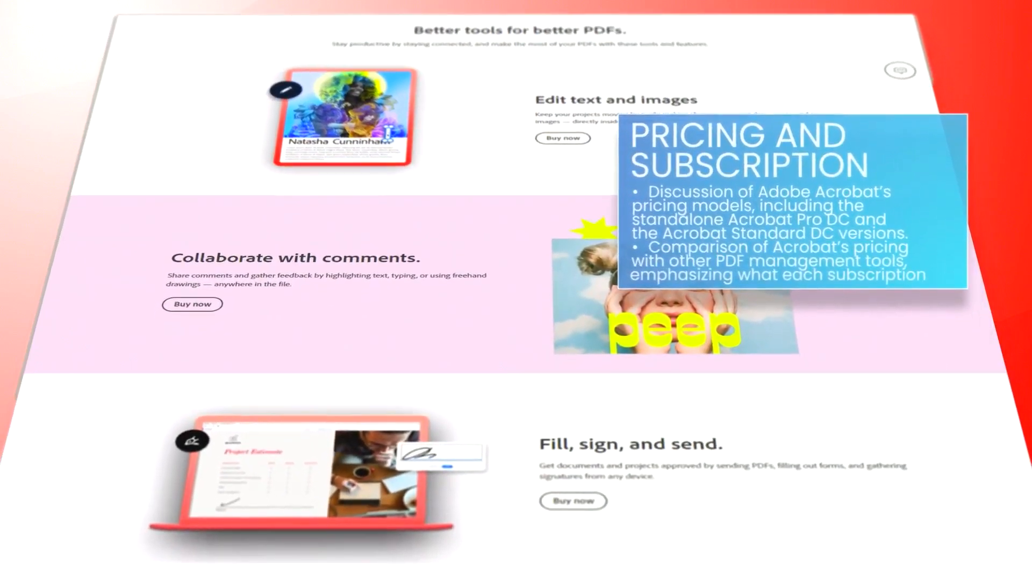
Step: Scroll further down the product page to the 'Plays well with others' section
{"action": "scroll", "scroll_direction": "down", "scroll_amount": 3}
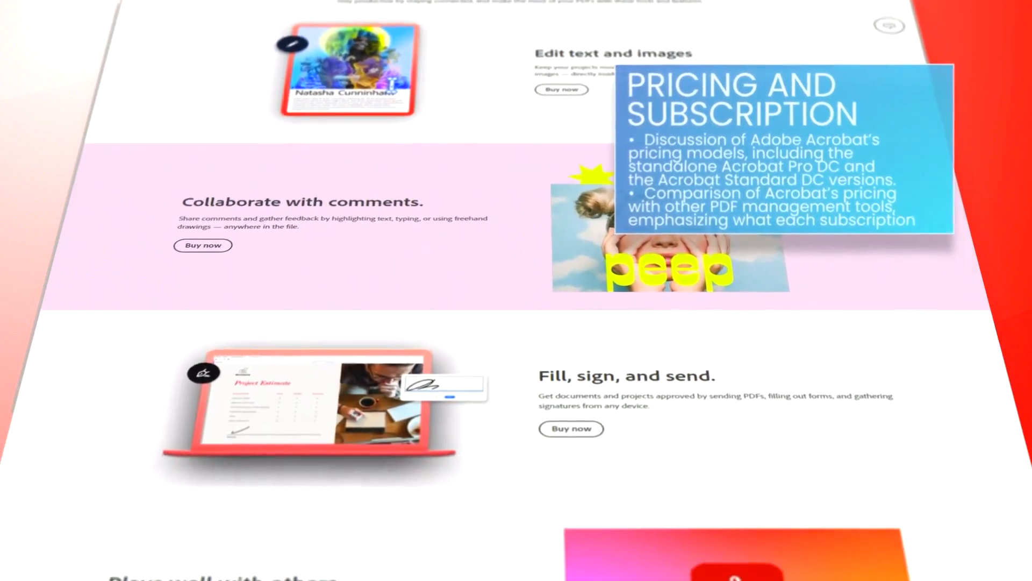
{"action": "scroll", "scroll_direction": "down", "scroll_amount": 3}
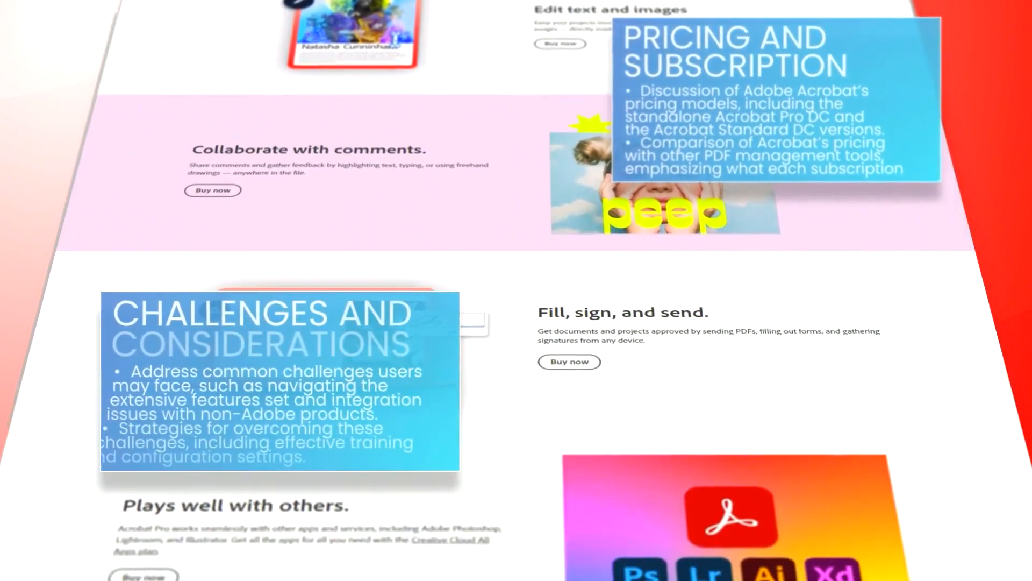
{"action": "scroll", "scroll_direction": "down", "scroll_amount": 3}
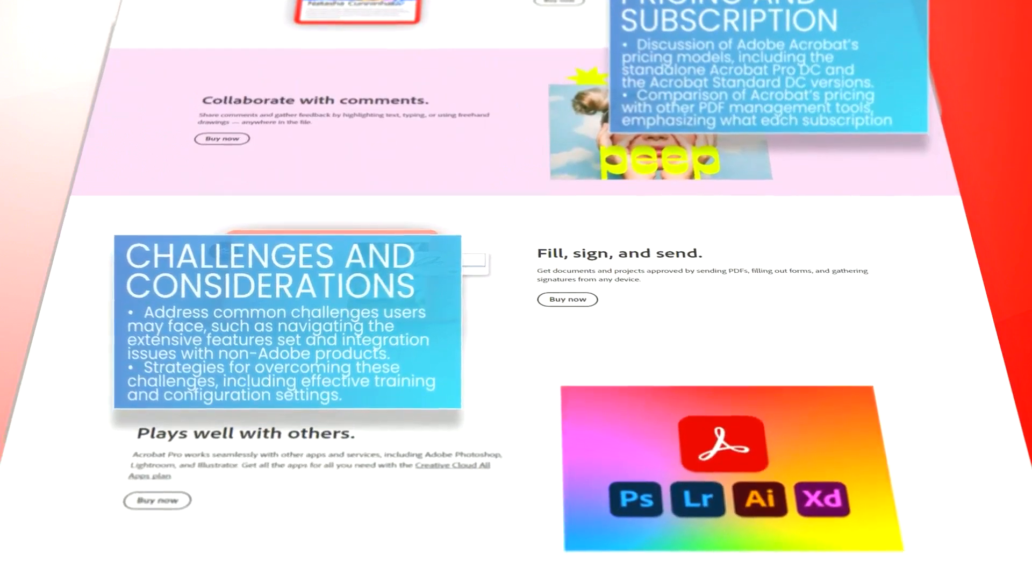
{"action": "scroll", "scroll_direction": "down", "scroll_amount": 3}
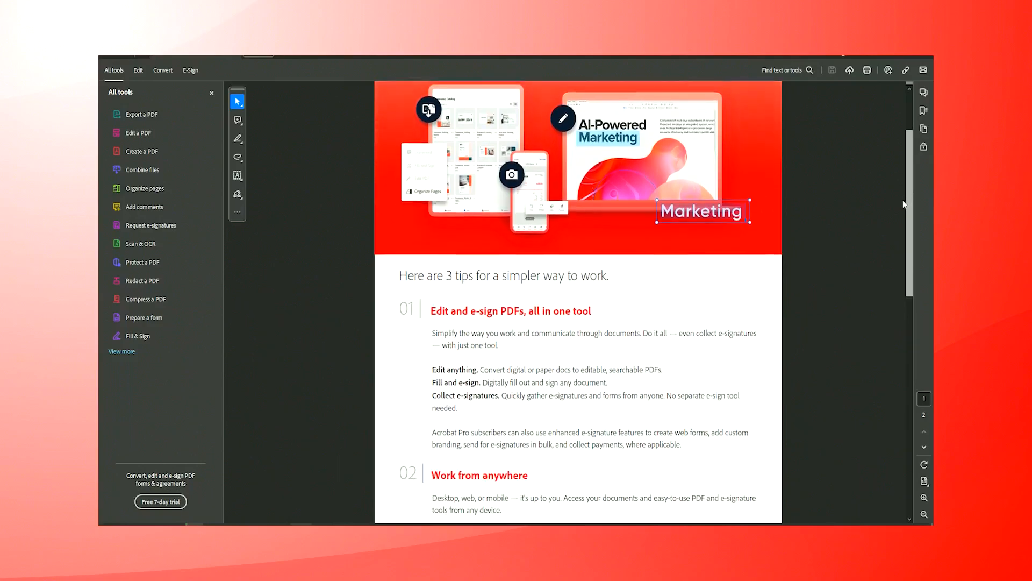
Step: Highlight 'Here are 3 tips for a simpler way to work.' in yellow with the Highlight tool
{"action": "scroll", "scroll_direction": "down", "scroll_amount": 3}
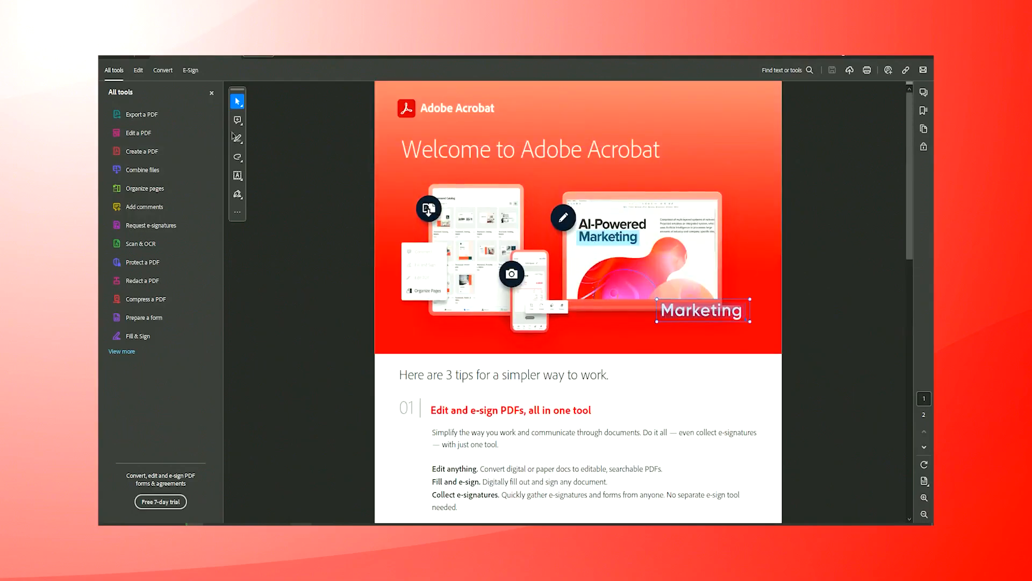
{"action": "left_click", "coordinate": [237, 137]}
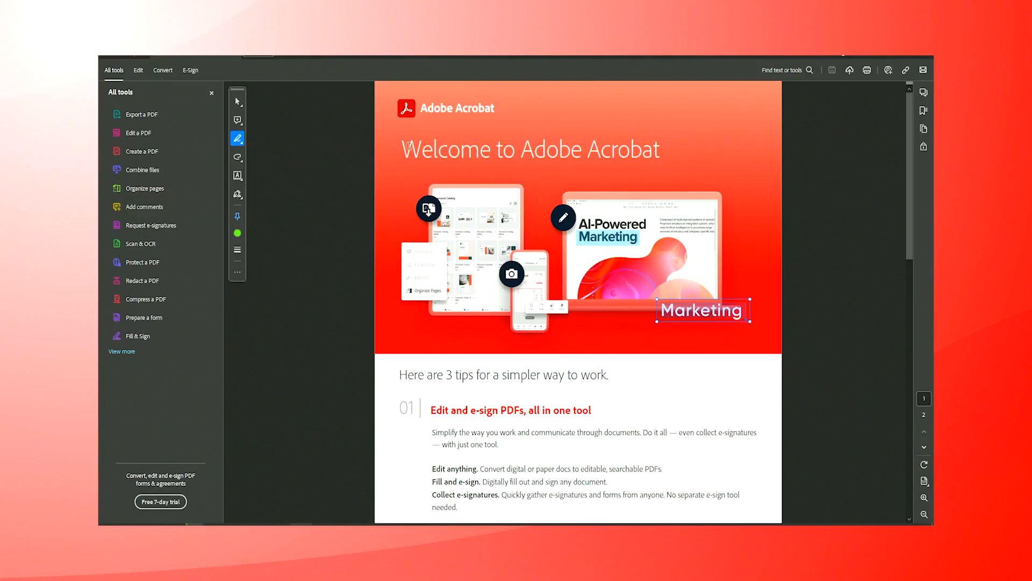
{"action": "scroll", "scroll_direction": "down", "scroll_amount": 3}
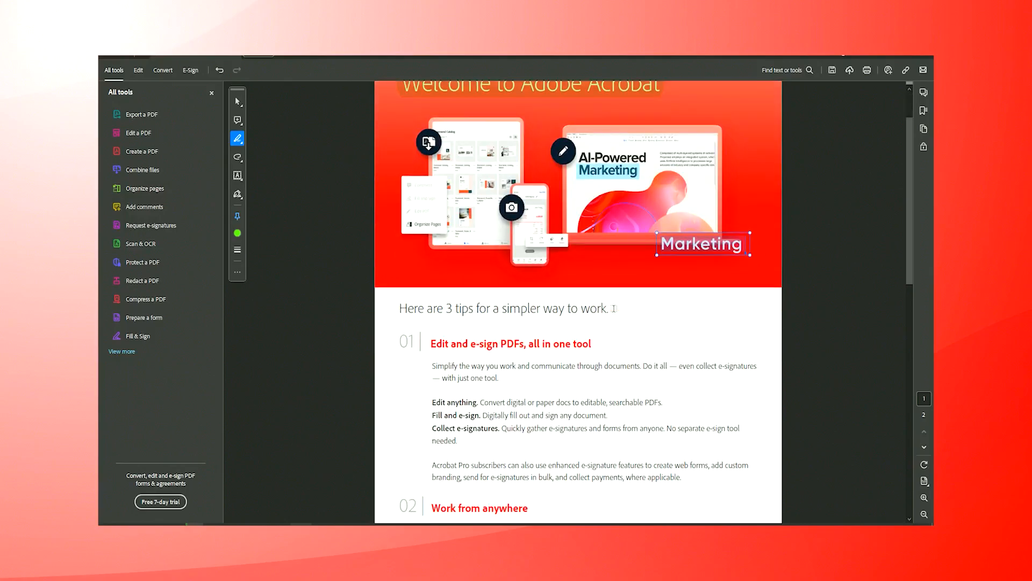
{"action": "double_click", "coordinate": [503, 307]}
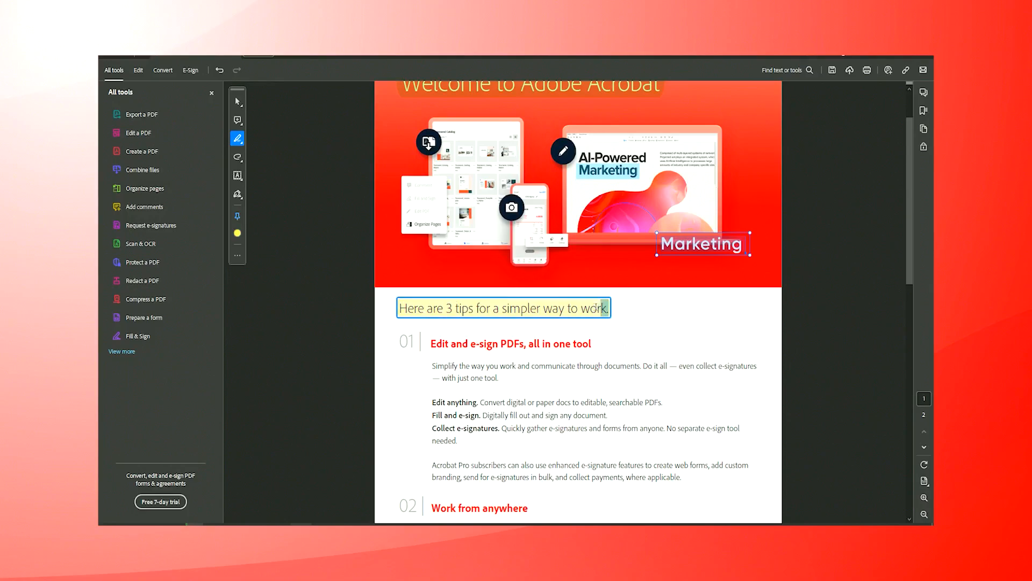
{"action": "left_click", "coordinate": [508, 308]}
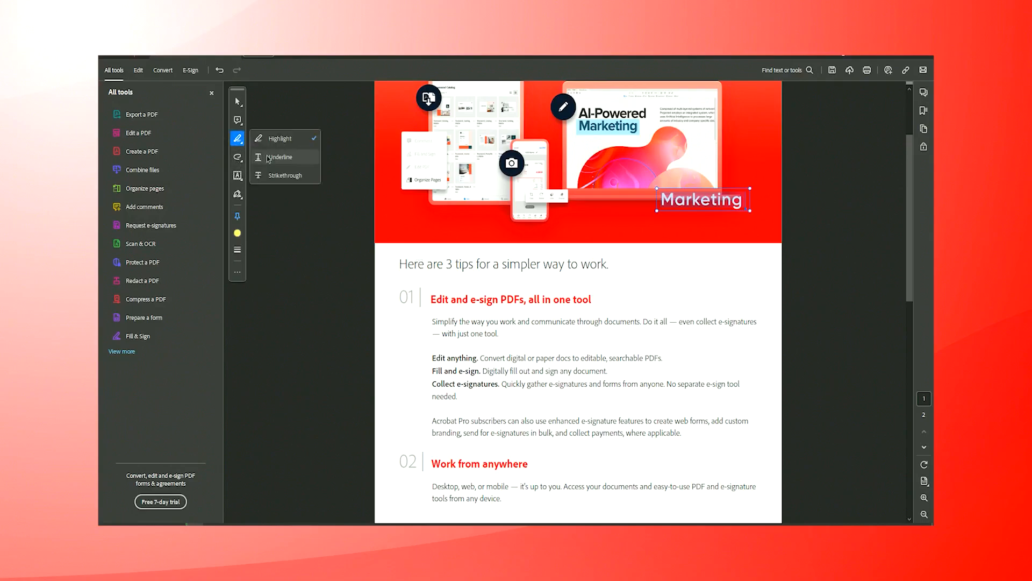
Step: Underline the heading lines, then strike through the three bold feature lines in red
{"action": "left_click", "coordinate": [279, 157]}
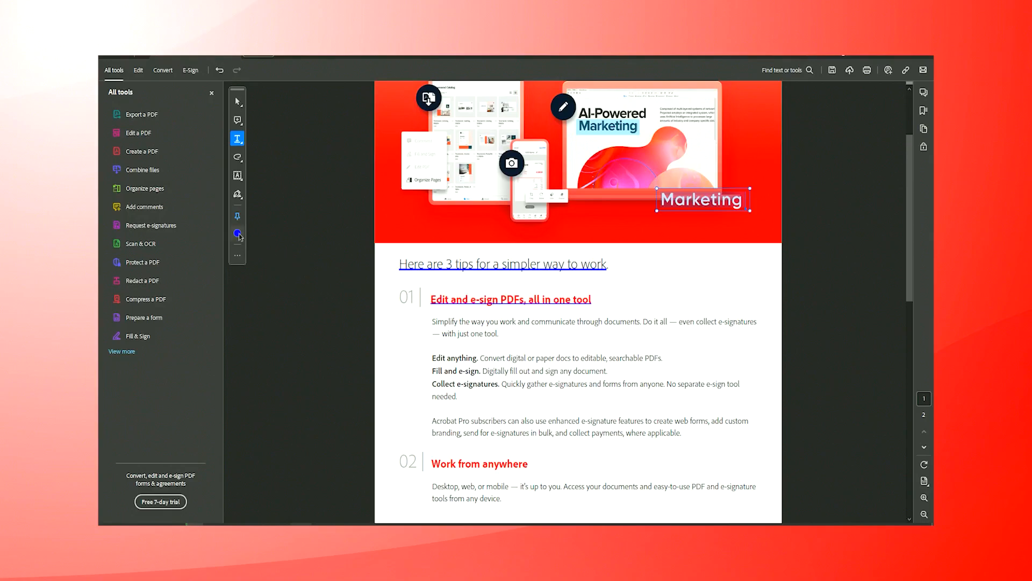
{"action": "left_click", "coordinate": [236, 233]}
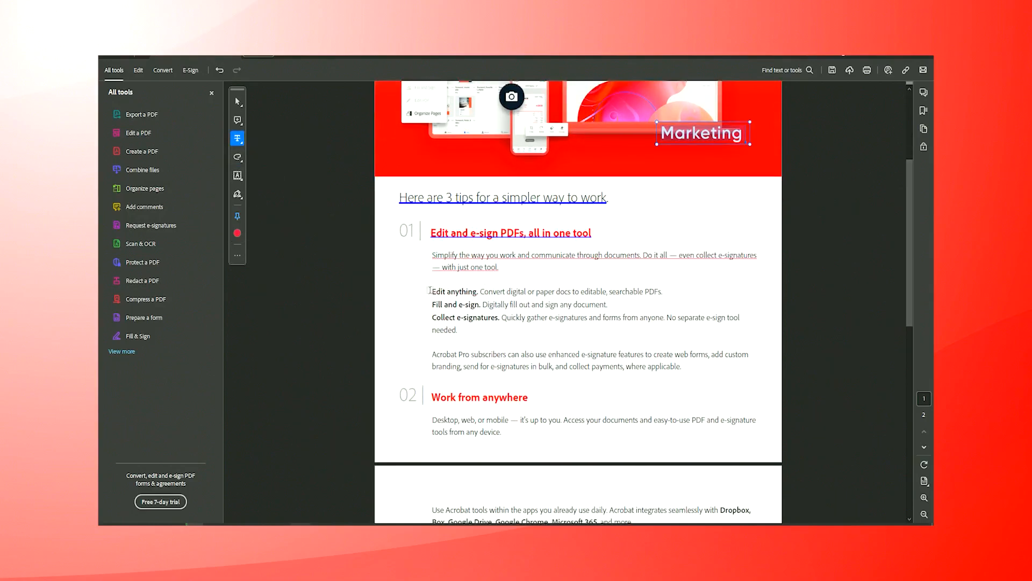
{"action": "left_click_drag", "start_coordinate": [431, 292], "coordinate": [459, 329]}
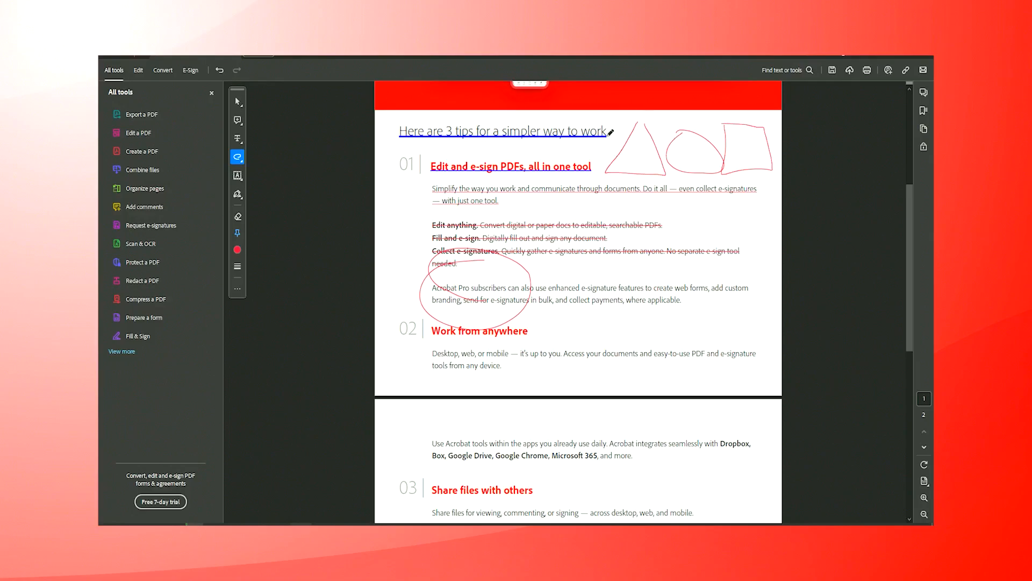
Step: Draw red straight strokes across the 'Work from anywhere' paragraph with the line tool
{"action": "left_click", "coordinate": [236, 157]}
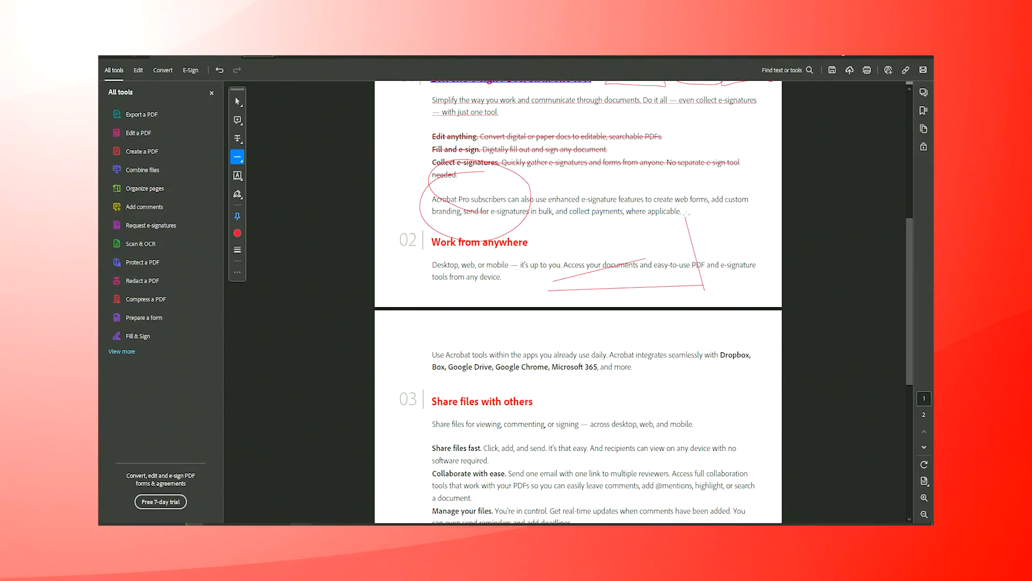
{"action": "scroll", "scroll_direction": "down", "scroll_amount": 3}
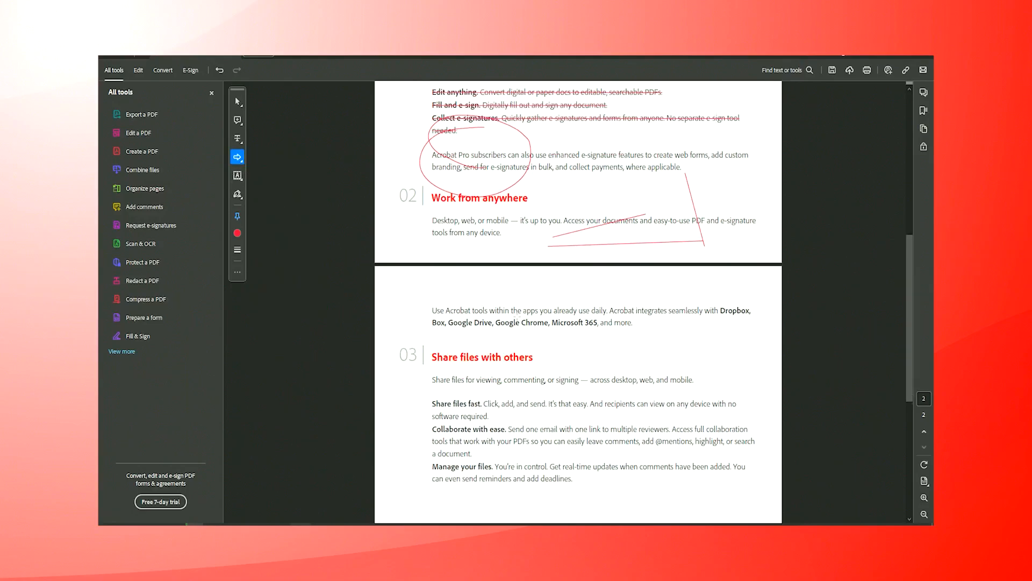